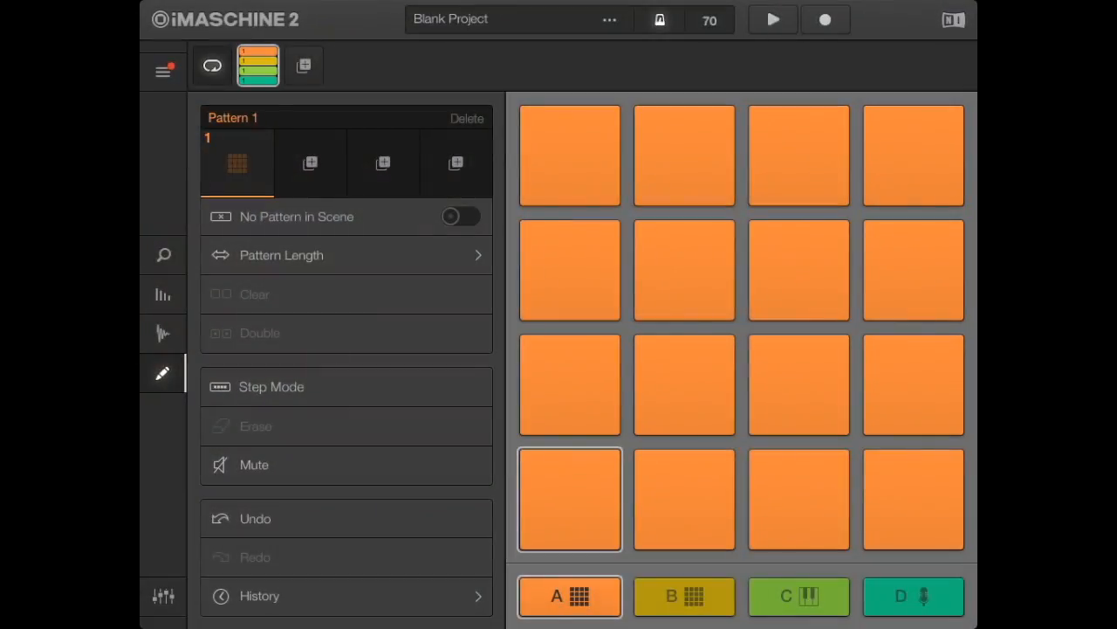
# Audition six drum pads to choose sounds for the pattern
pyautogui.click(570, 498)
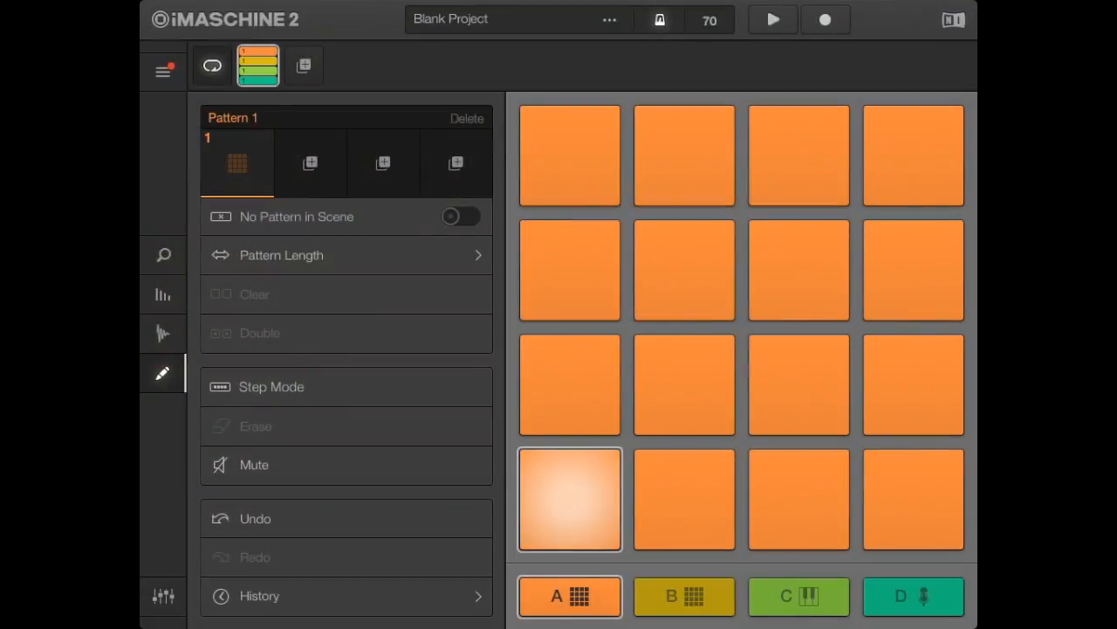
pyautogui.click(798, 499)
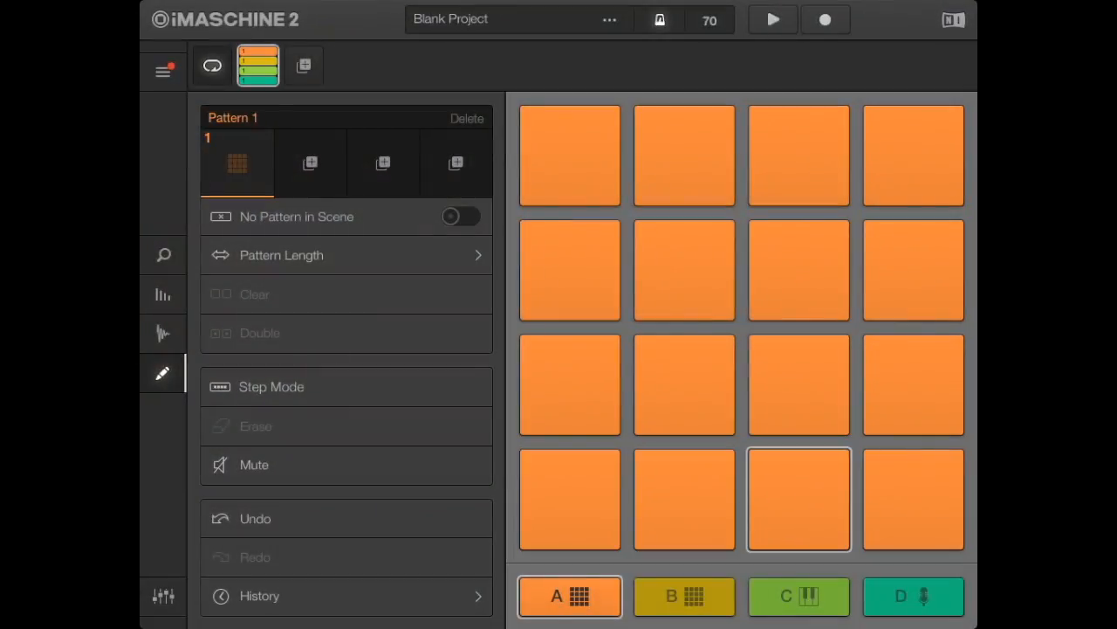
pyautogui.click(685, 384)
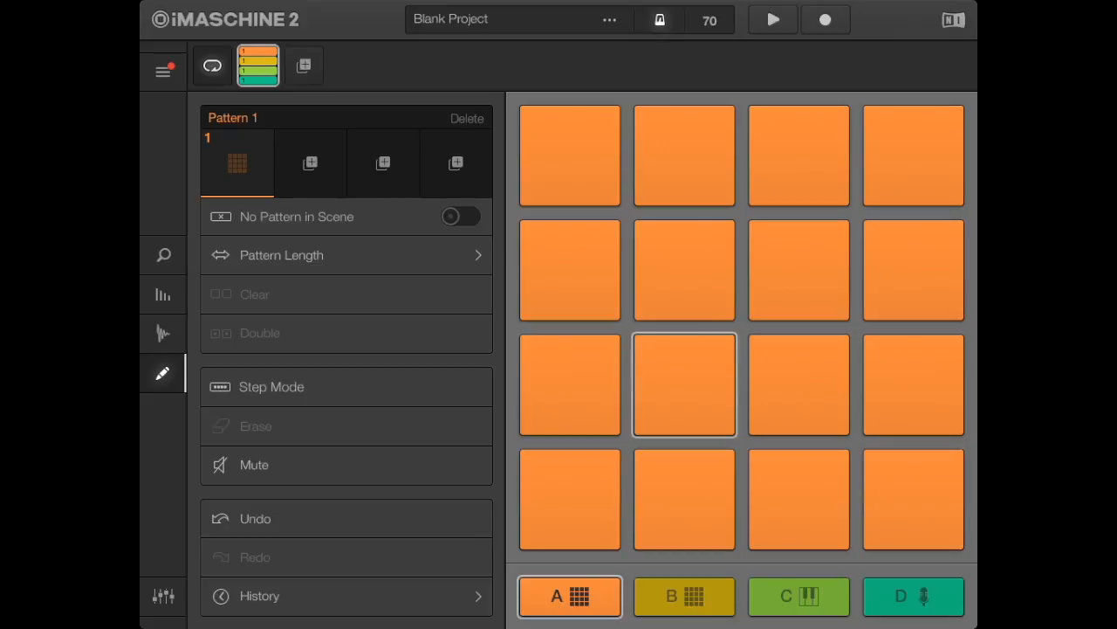
pyautogui.click(569, 270)
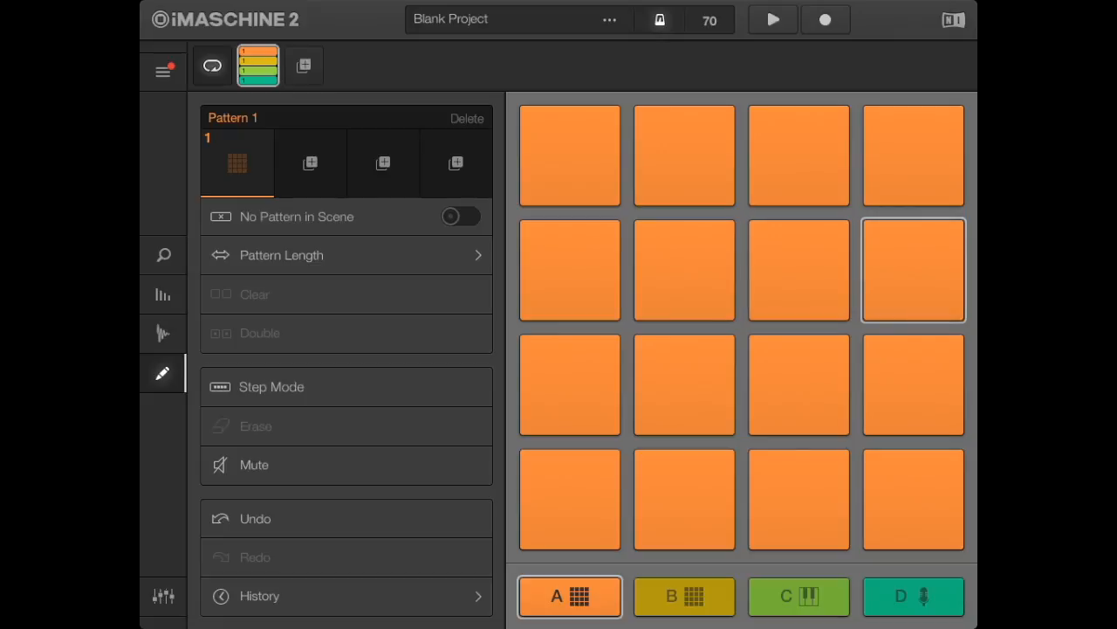
pyautogui.click(685, 155)
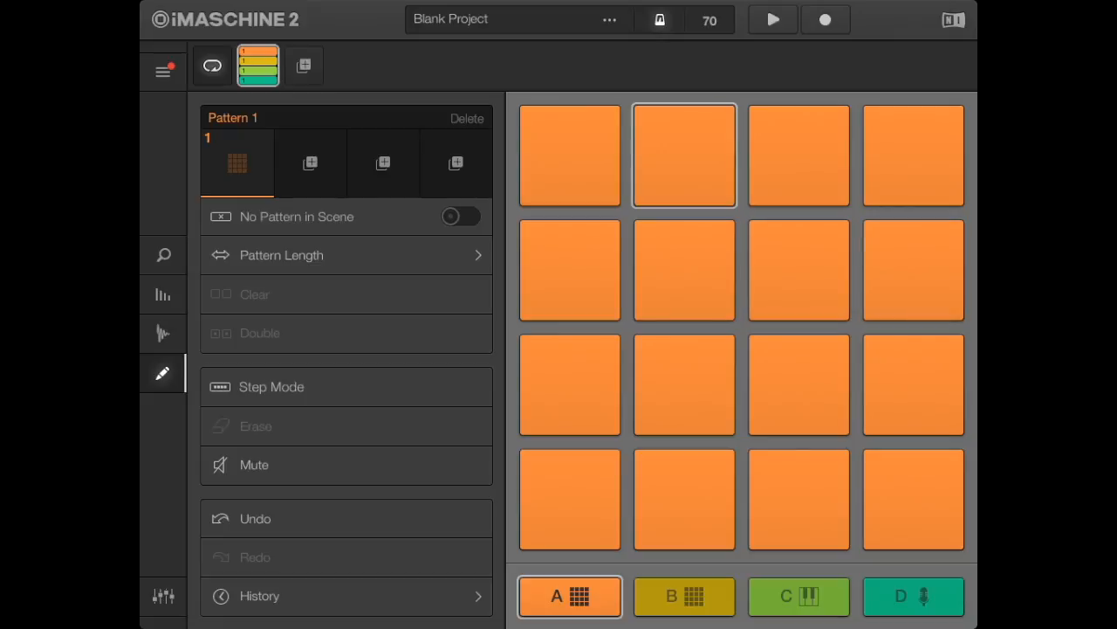
pyautogui.click(913, 155)
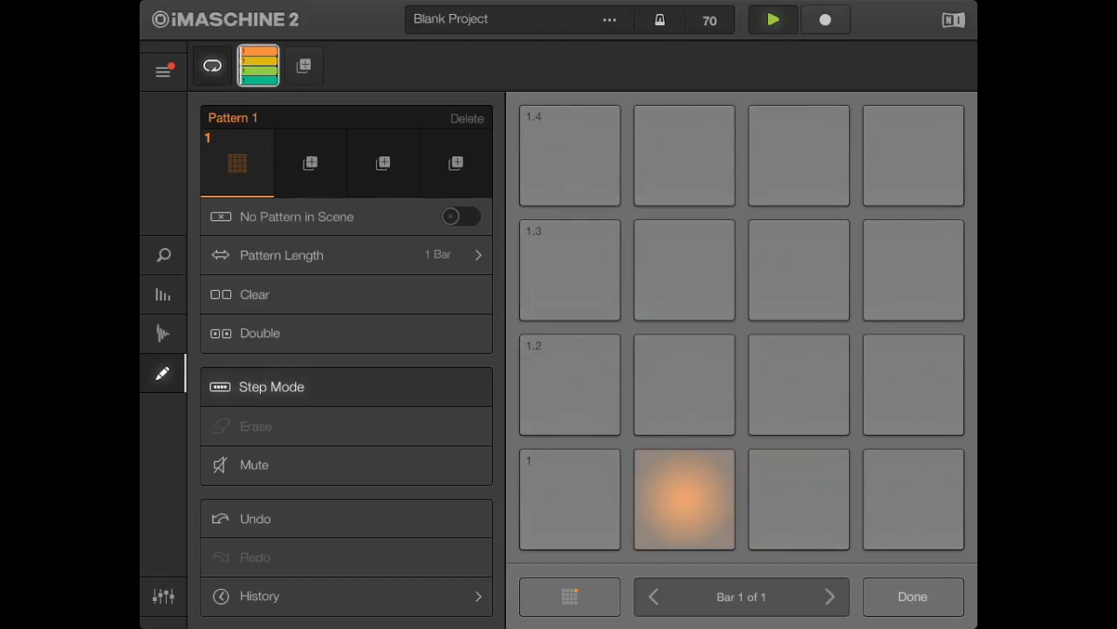
# Place hits for the first two sounds on beats one, two and four
pyautogui.click(913, 269)
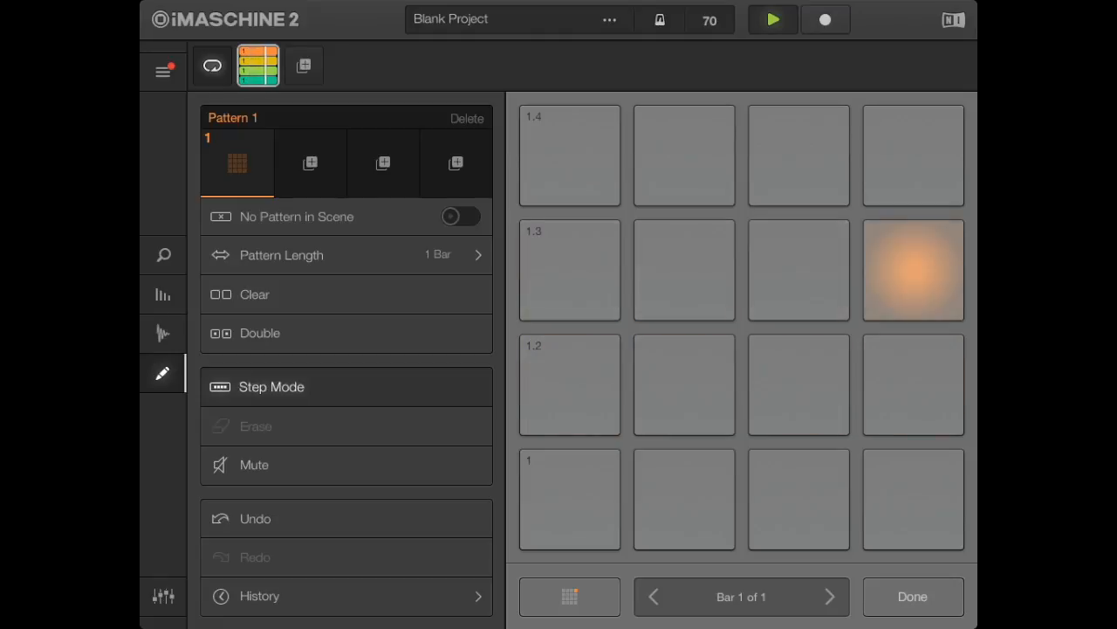
pyautogui.click(569, 498)
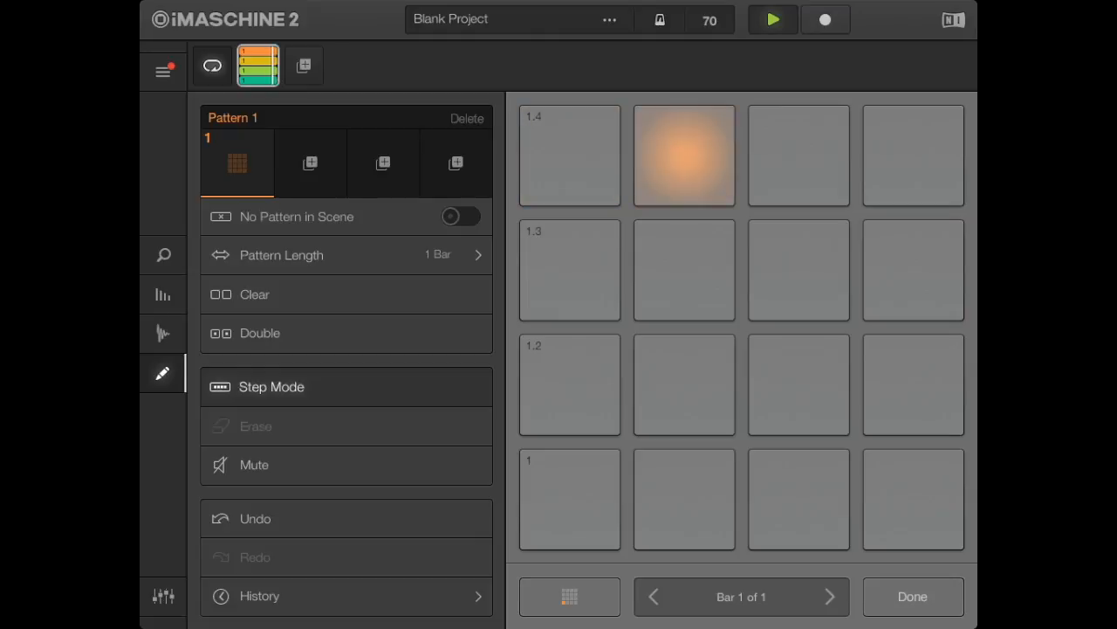
pyautogui.click(569, 499)
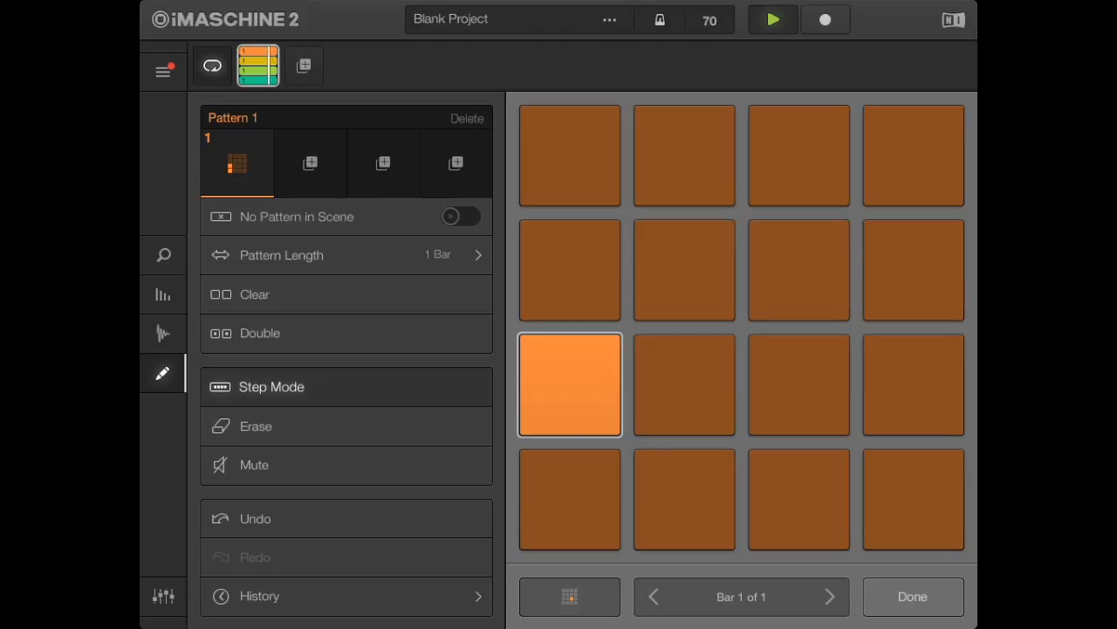
pyautogui.click(684, 270)
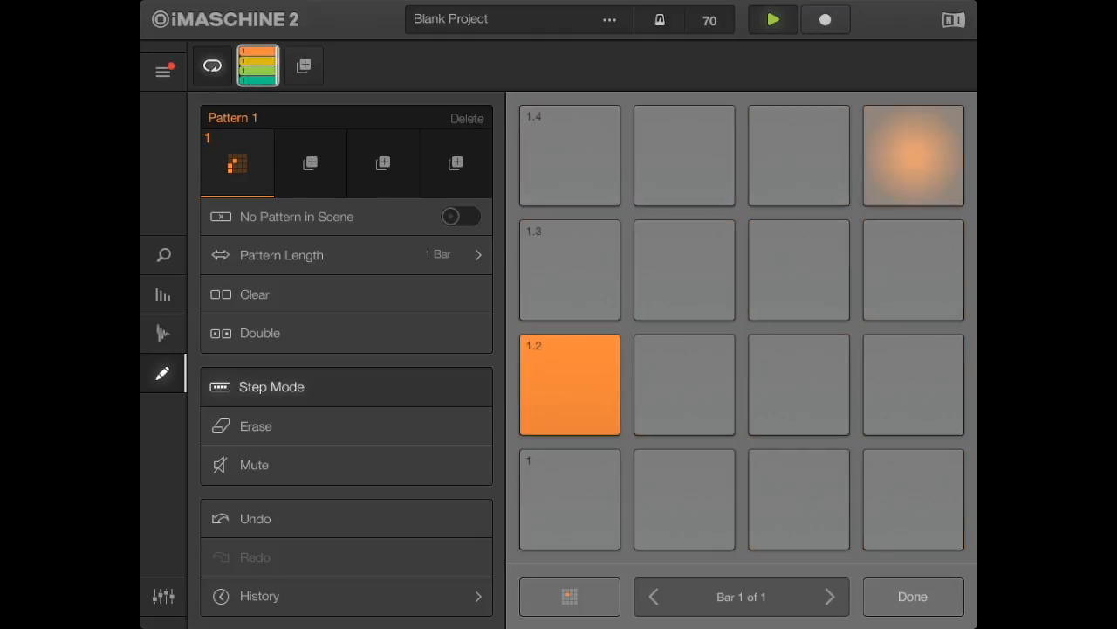
pyautogui.click(569, 156)
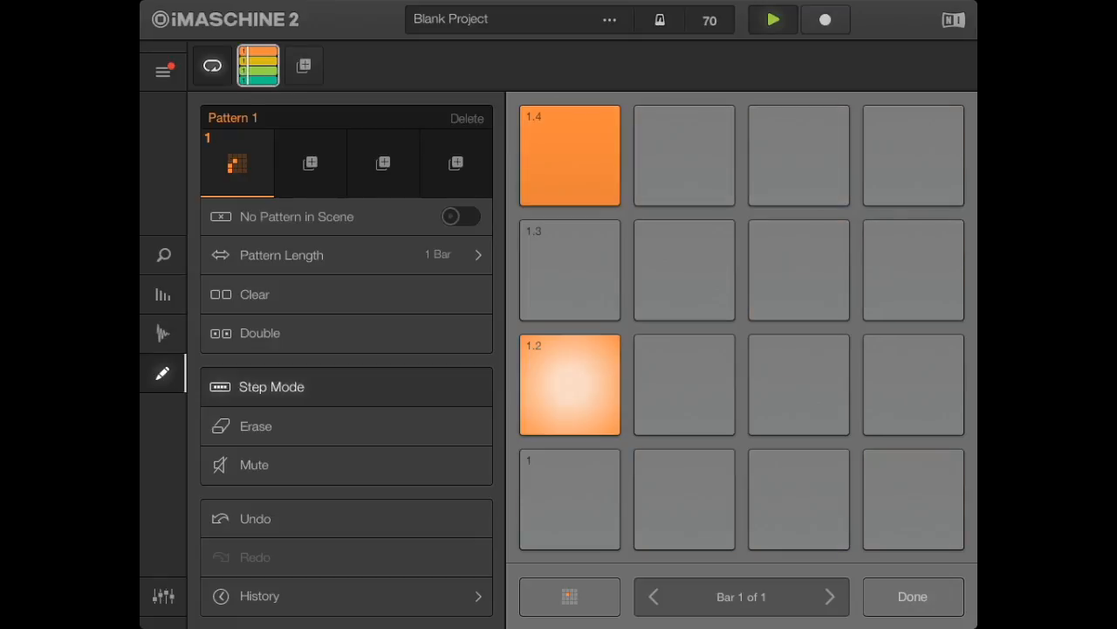
pyautogui.click(685, 270)
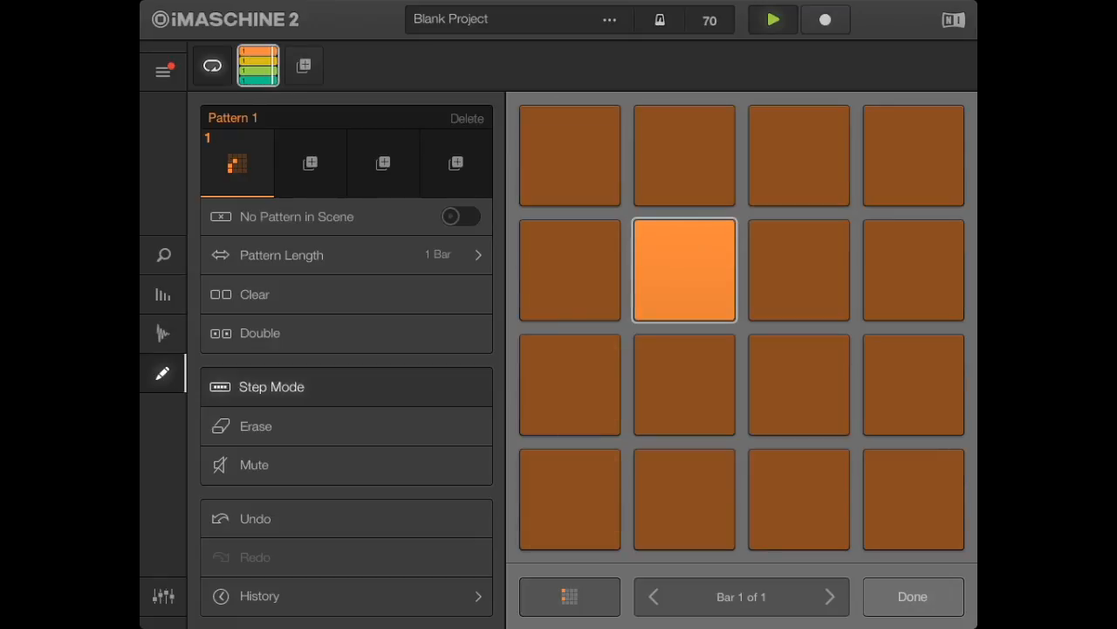
# Pick more sounds and place or remove hits on beats one through four
pyautogui.click(570, 385)
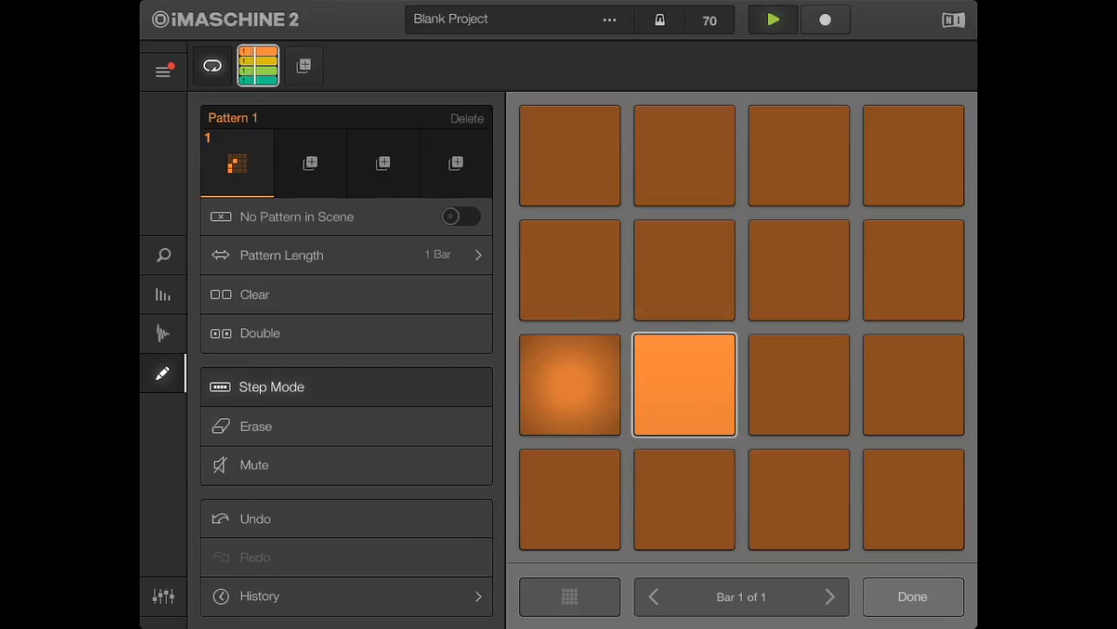
pyautogui.click(684, 499)
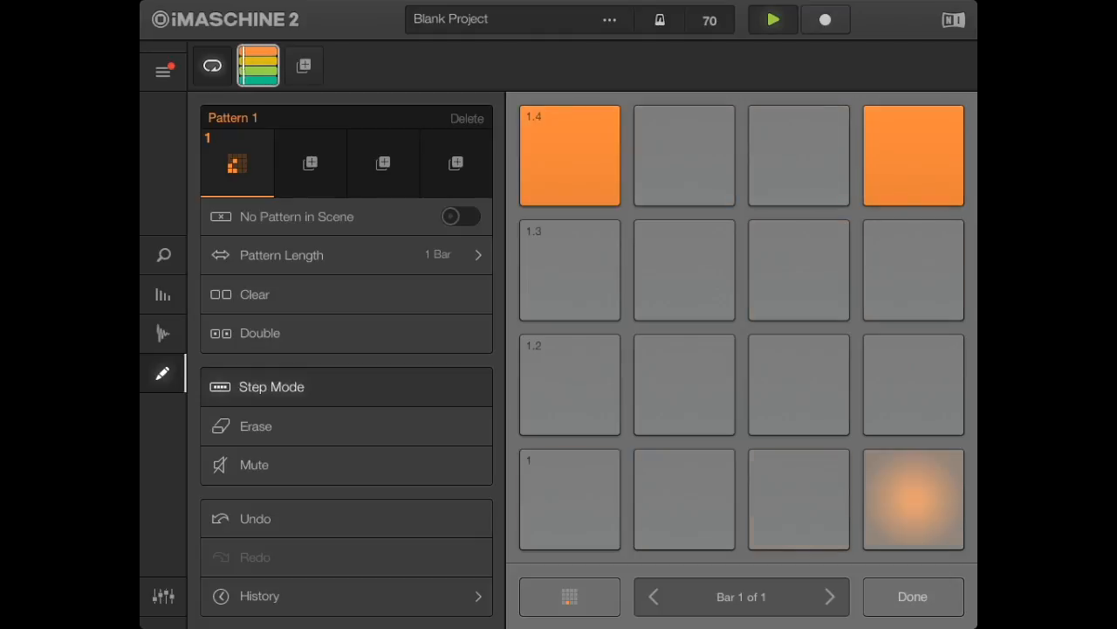
pyautogui.click(569, 156)
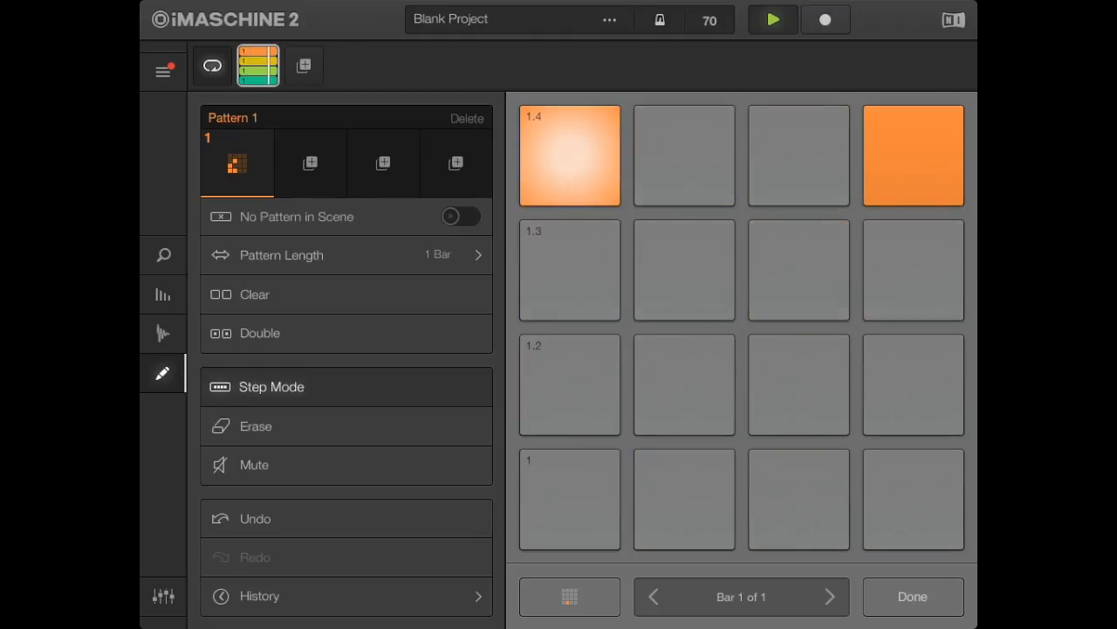
pyautogui.click(683, 384)
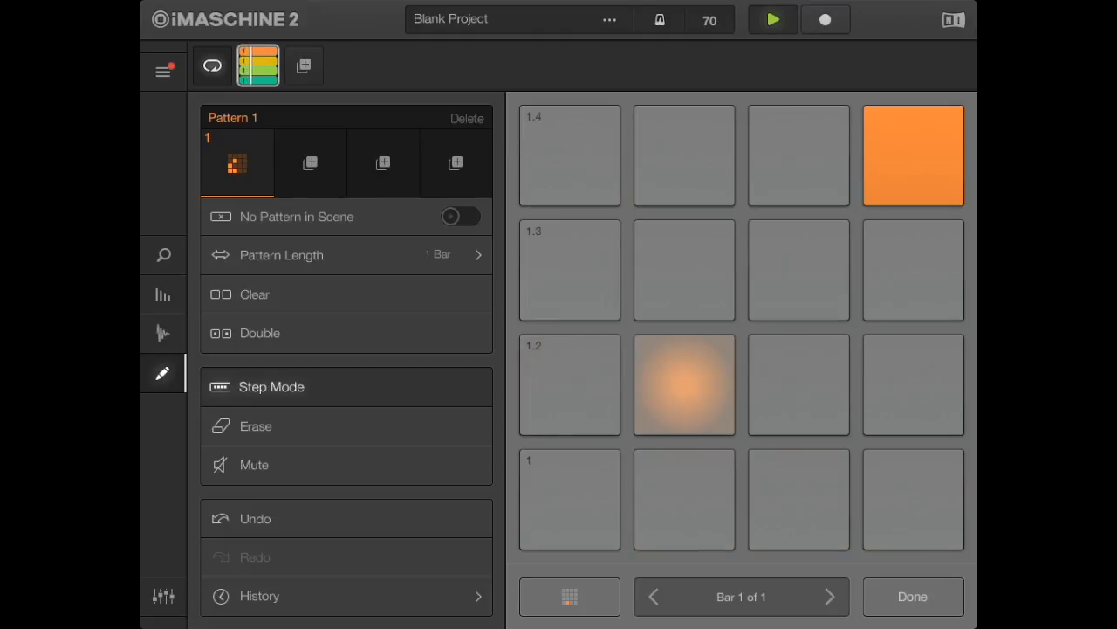
pyautogui.click(799, 155)
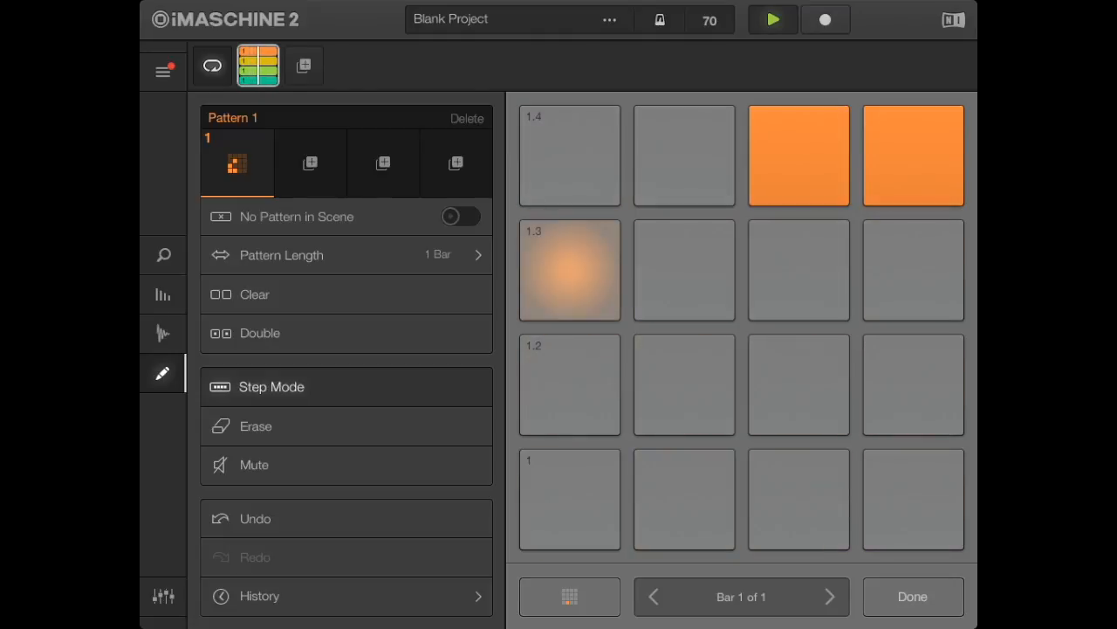
pyautogui.click(685, 499)
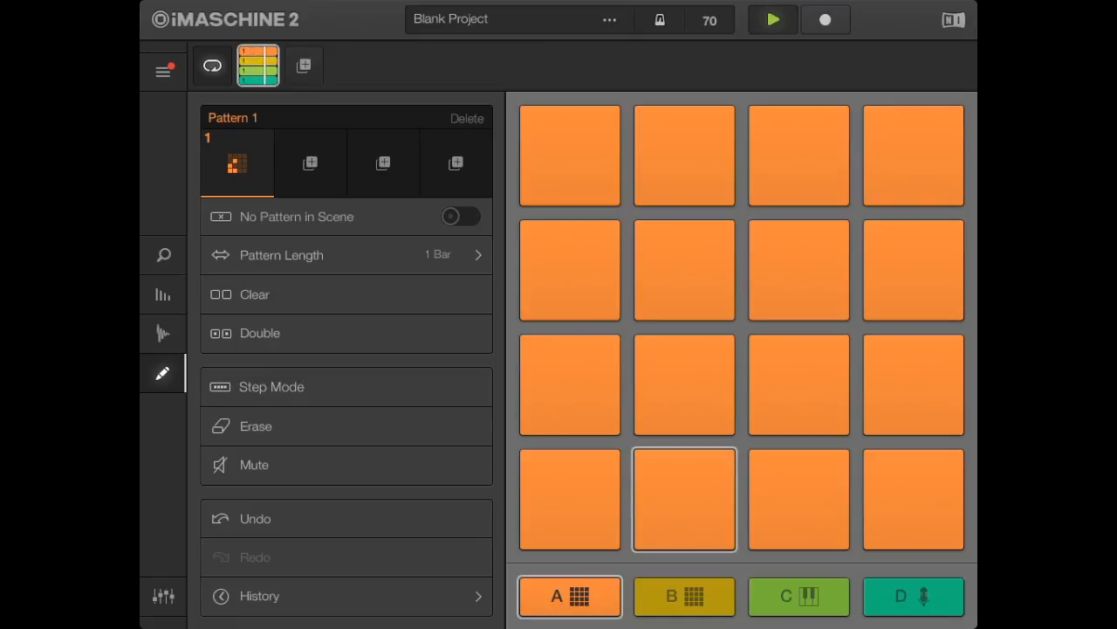
# Select a pad and show the note repeat settings with the 1/16 rate
pyautogui.click(799, 499)
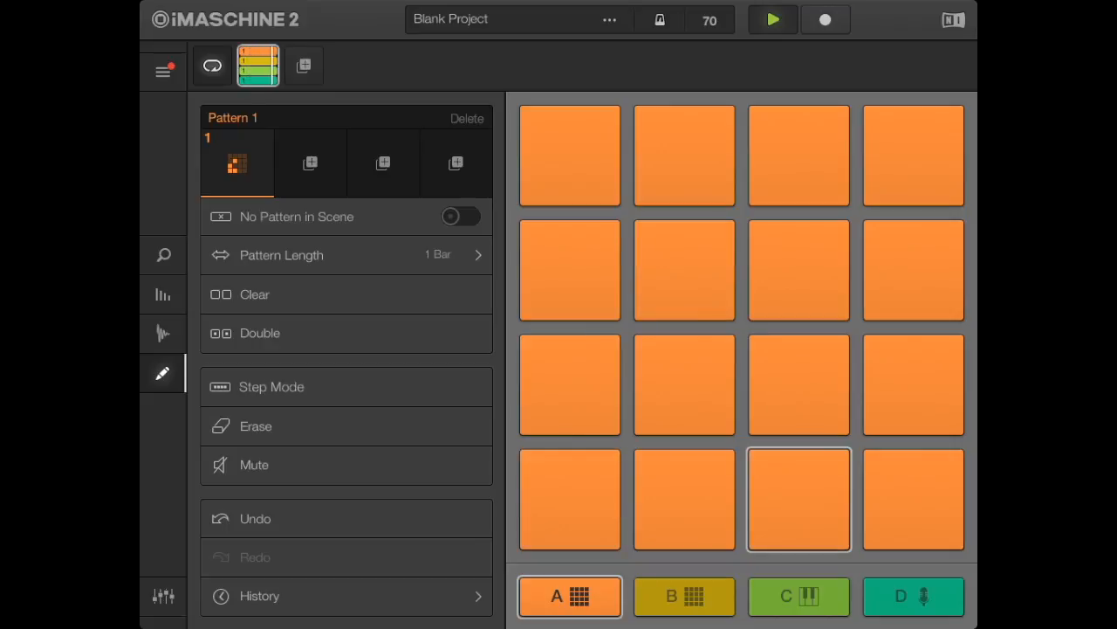
pyautogui.click(684, 270)
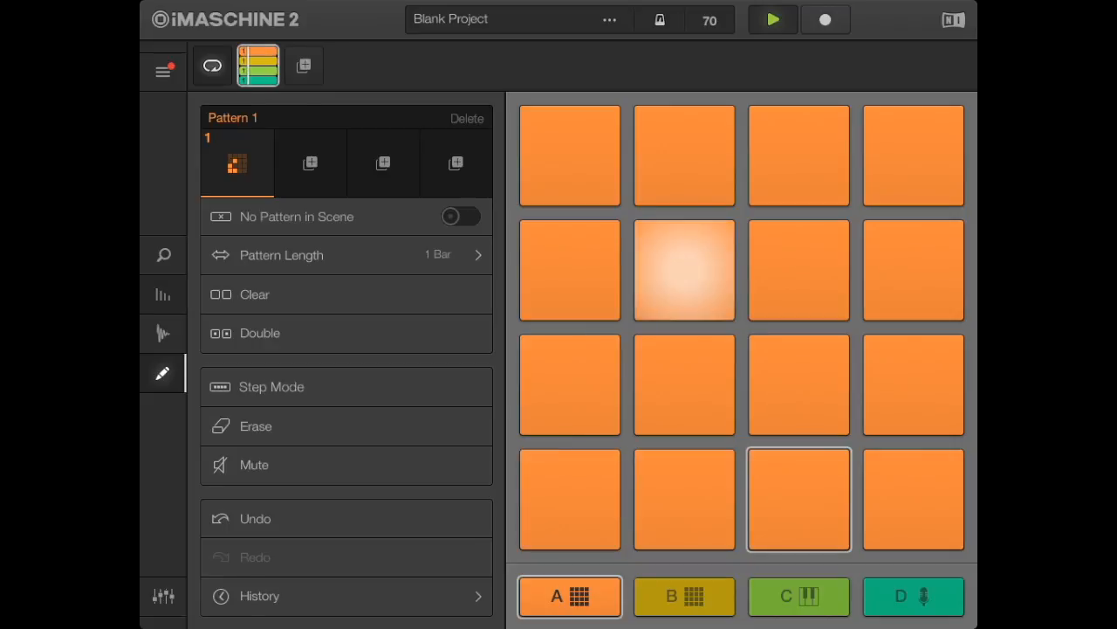
pyautogui.click(163, 294)
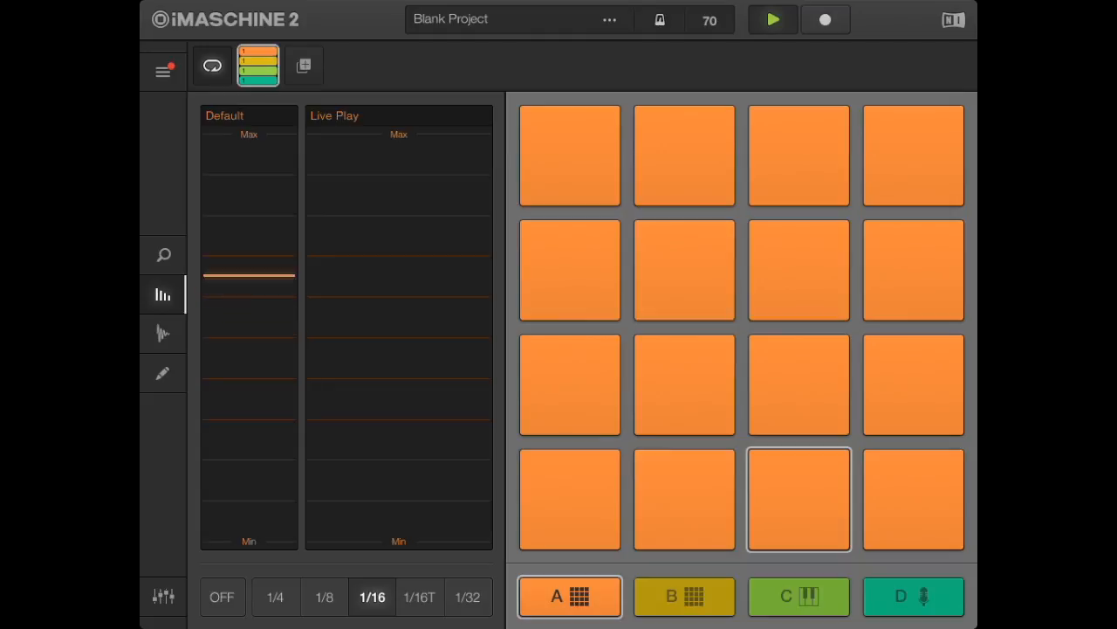
# Try OFF, 1/16, 1/32, 1/8 and 1/16T repeat rates, settle on 1/16, and start recording
pyautogui.click(798, 498)
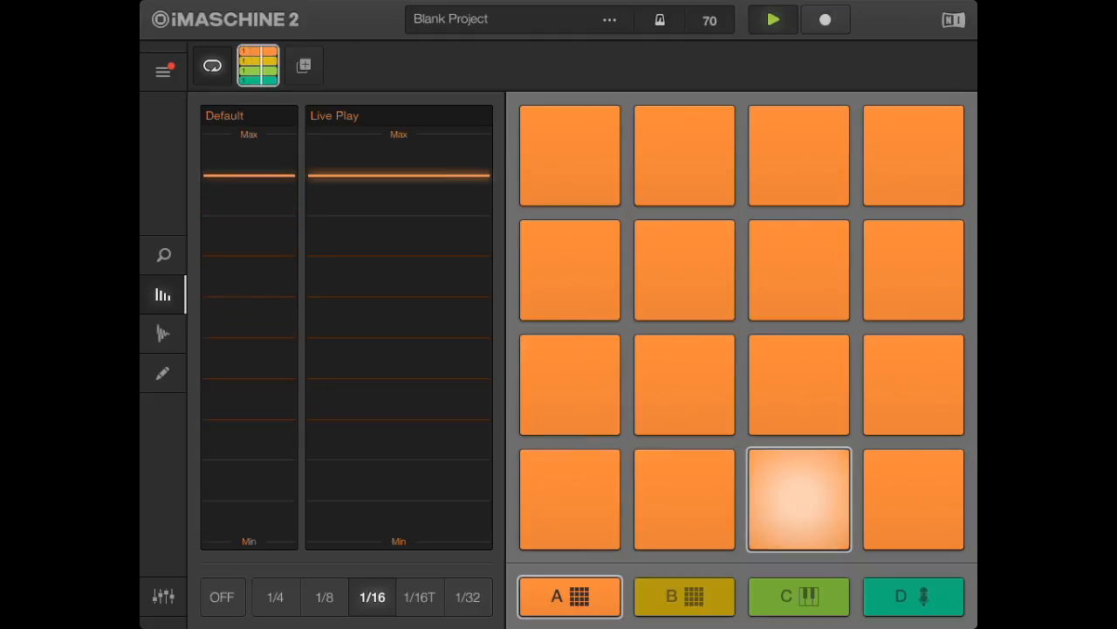
pyautogui.click(798, 499)
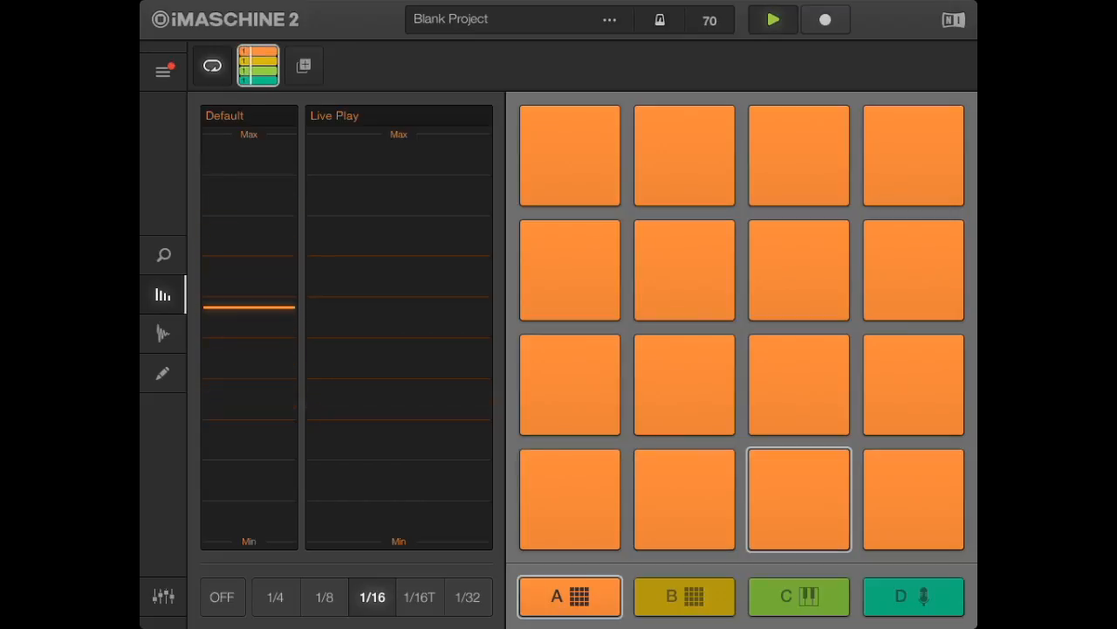
pyautogui.click(685, 499)
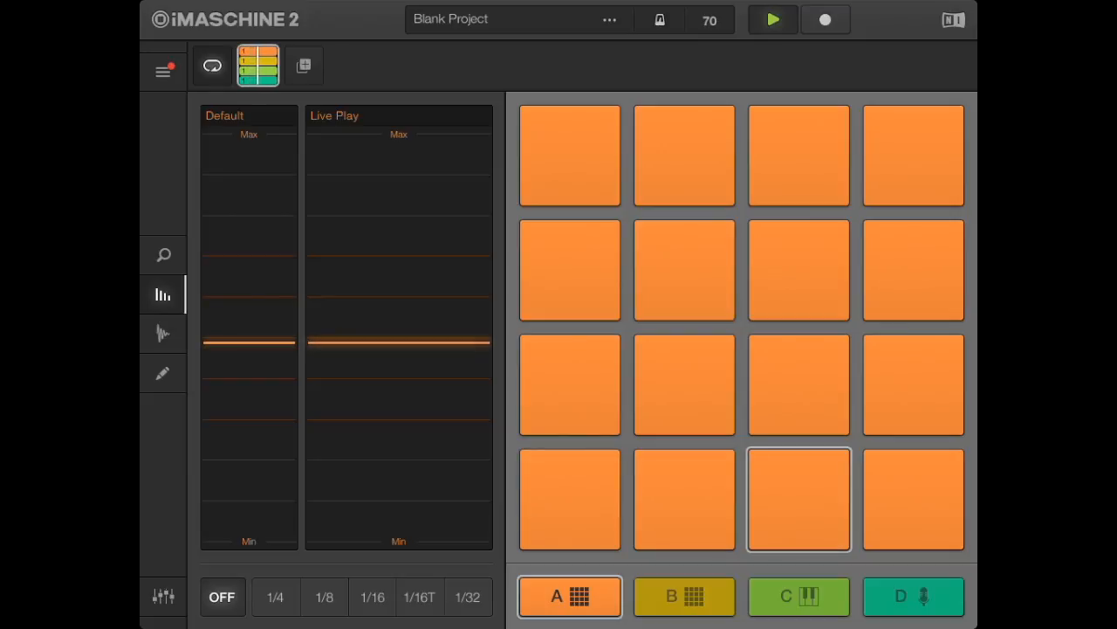
pyautogui.click(323, 597)
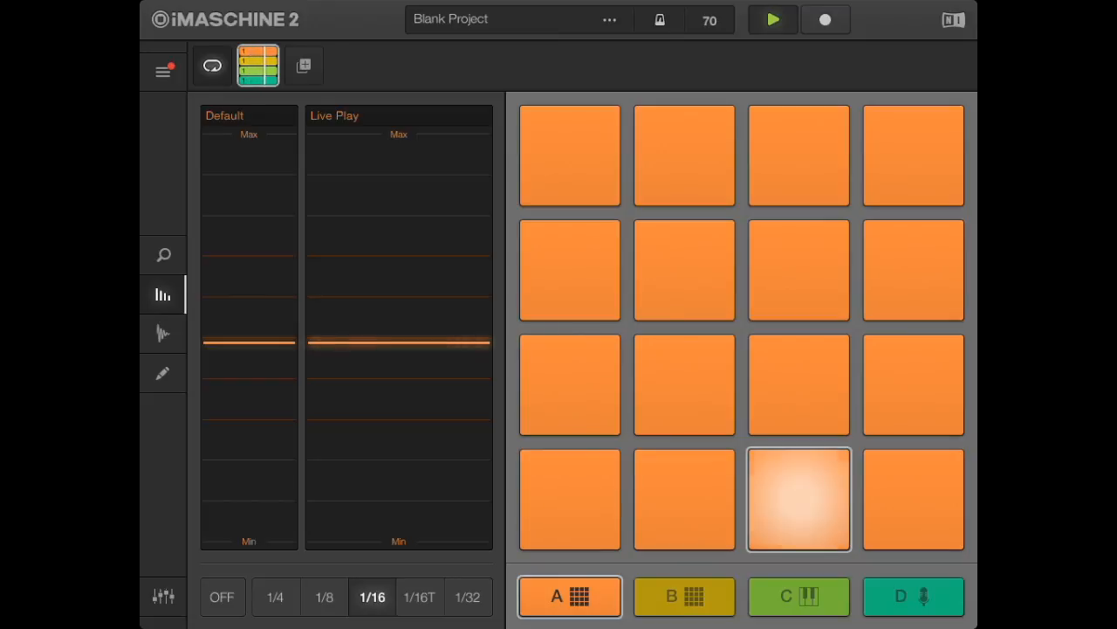
pyautogui.click(323, 596)
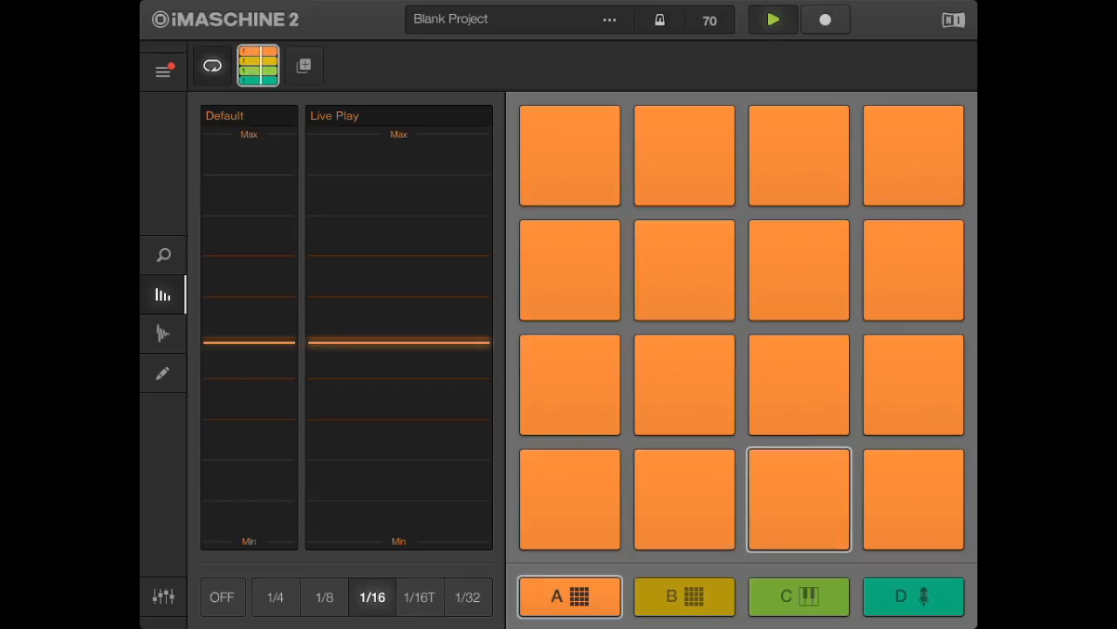
pyautogui.click(467, 596)
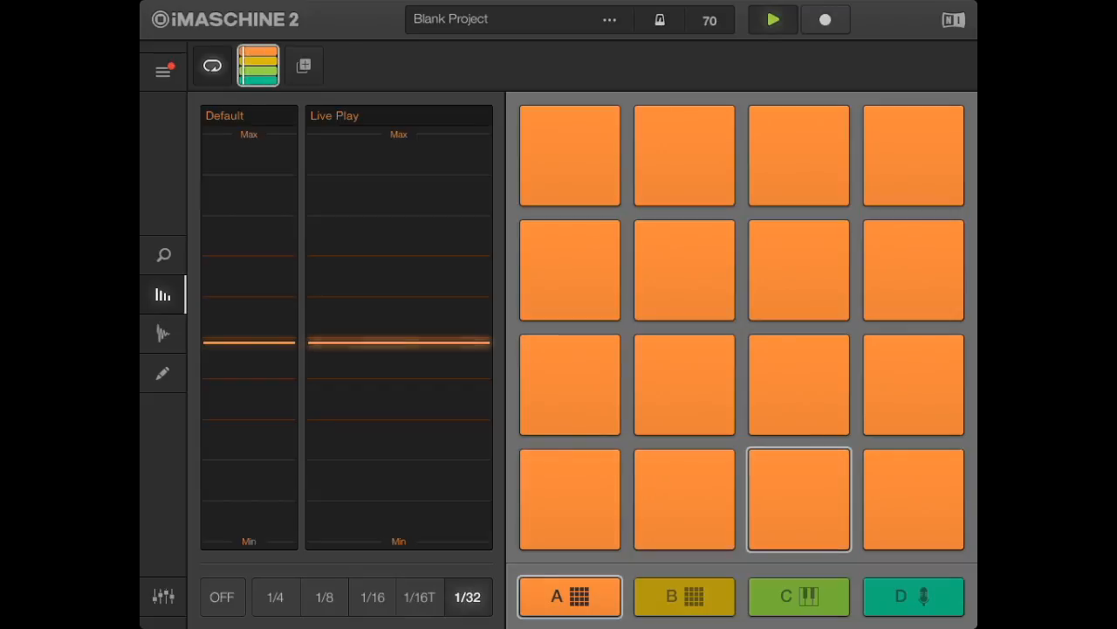
pyautogui.click(324, 596)
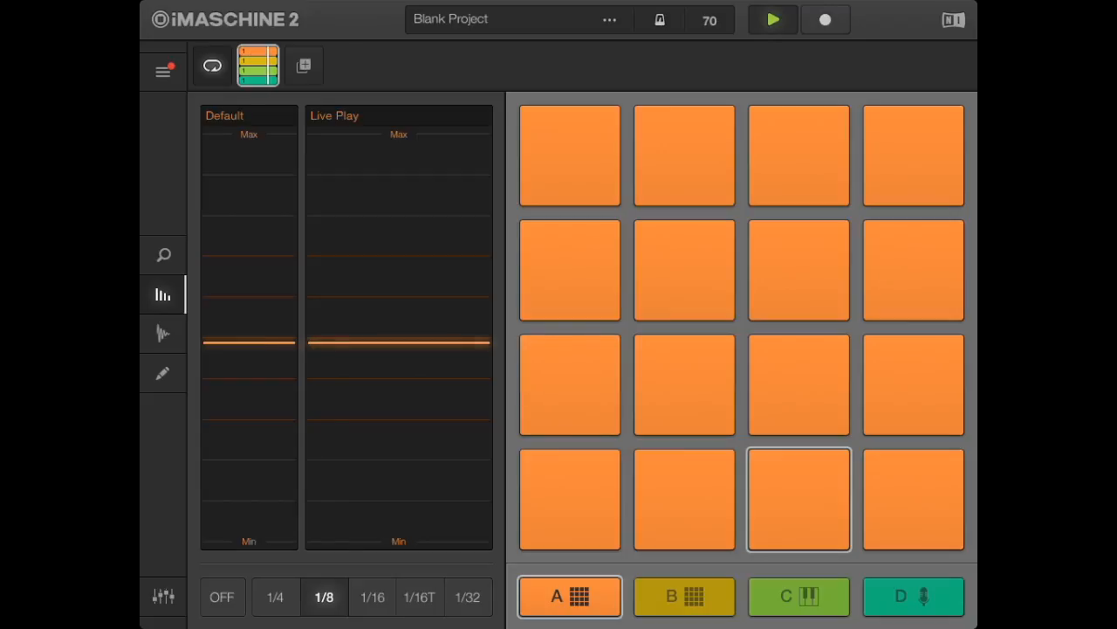
pyautogui.click(467, 596)
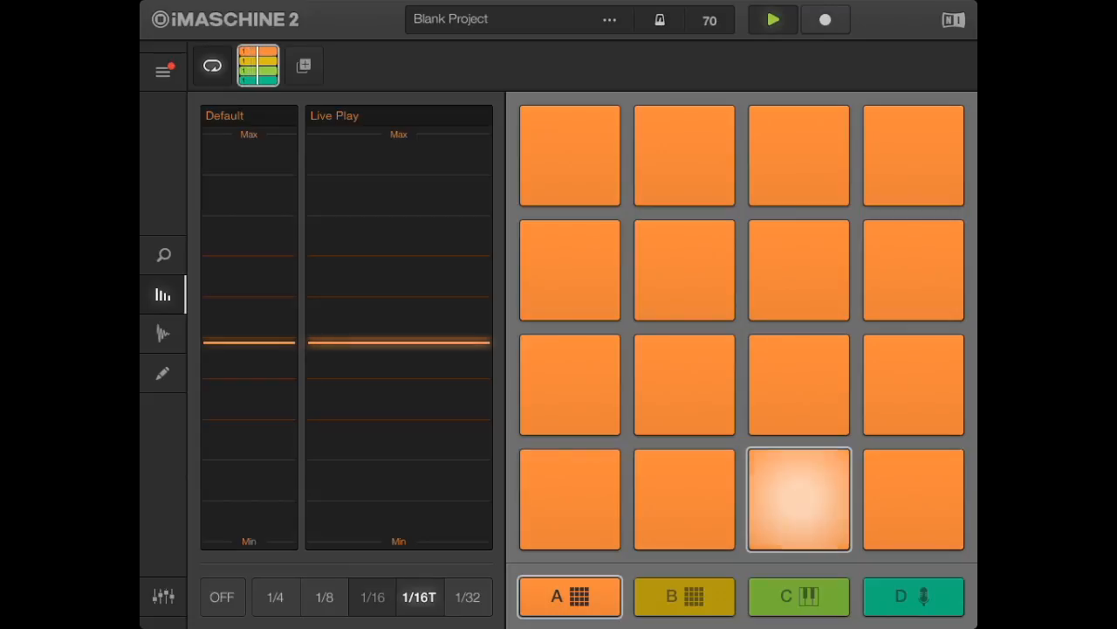
pyautogui.click(372, 597)
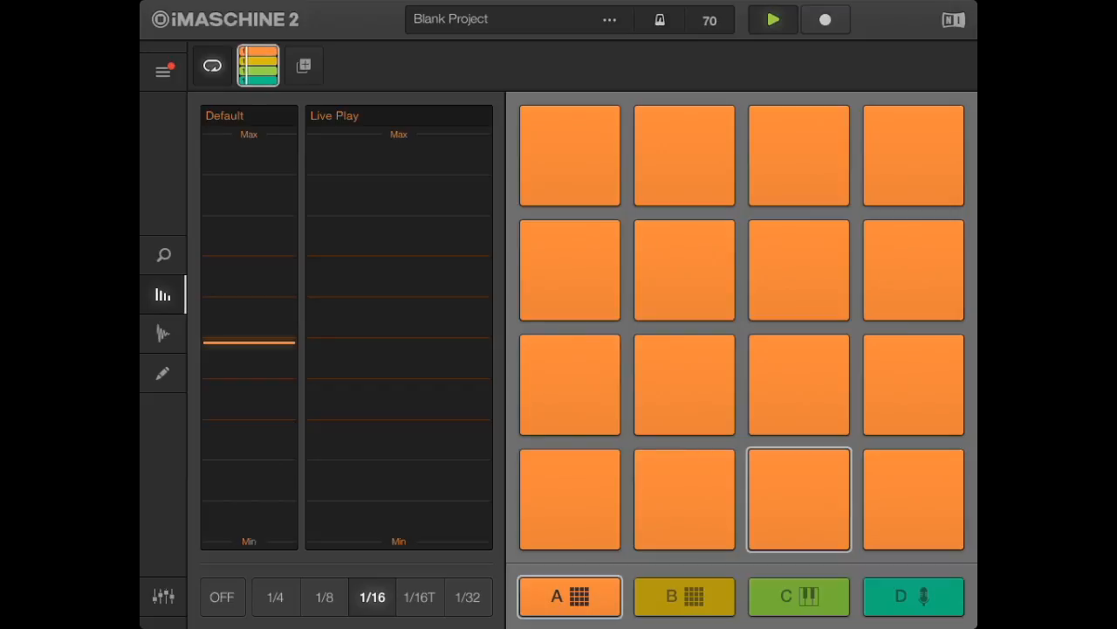
pyautogui.click(825, 19)
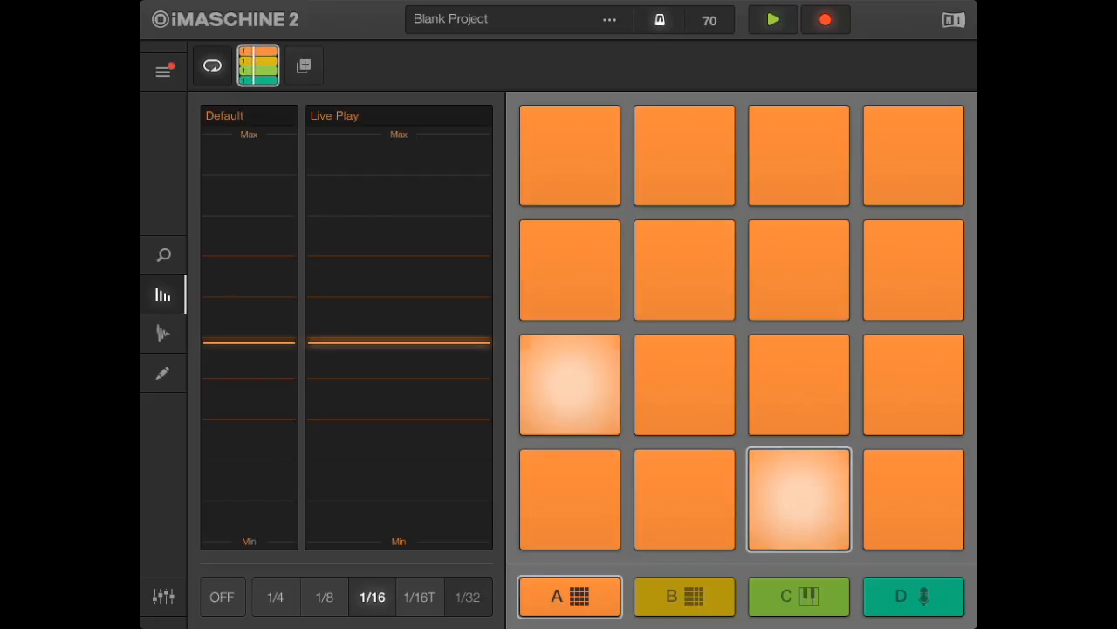
# Record 1/16T triplet repeats, stop recording, and show Pattern 1's pattern tools
pyautogui.click(419, 596)
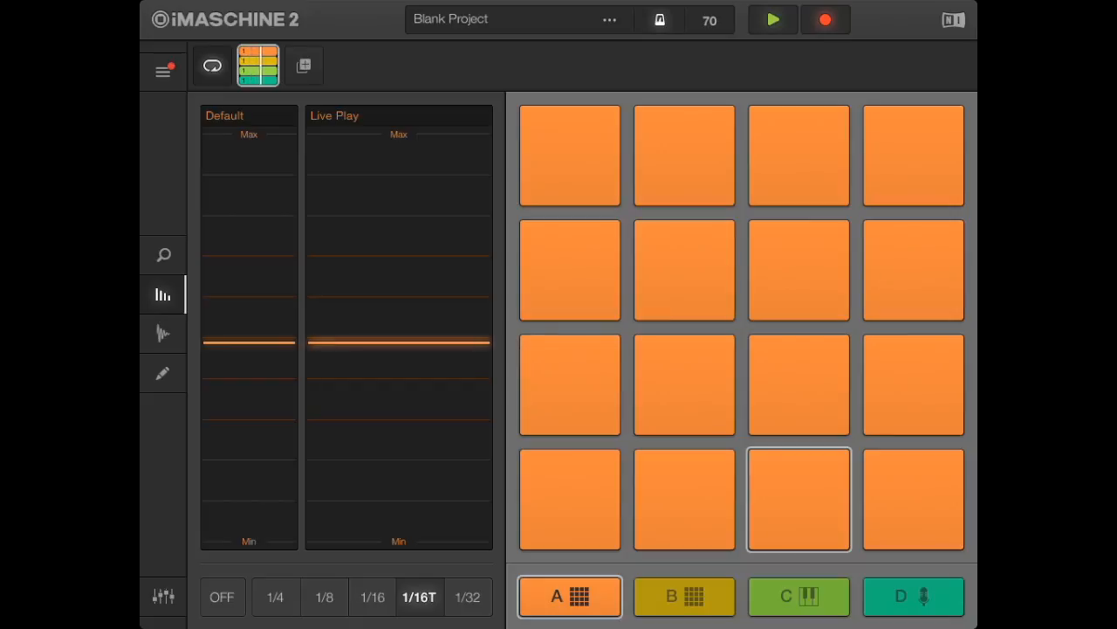
pyautogui.click(798, 498)
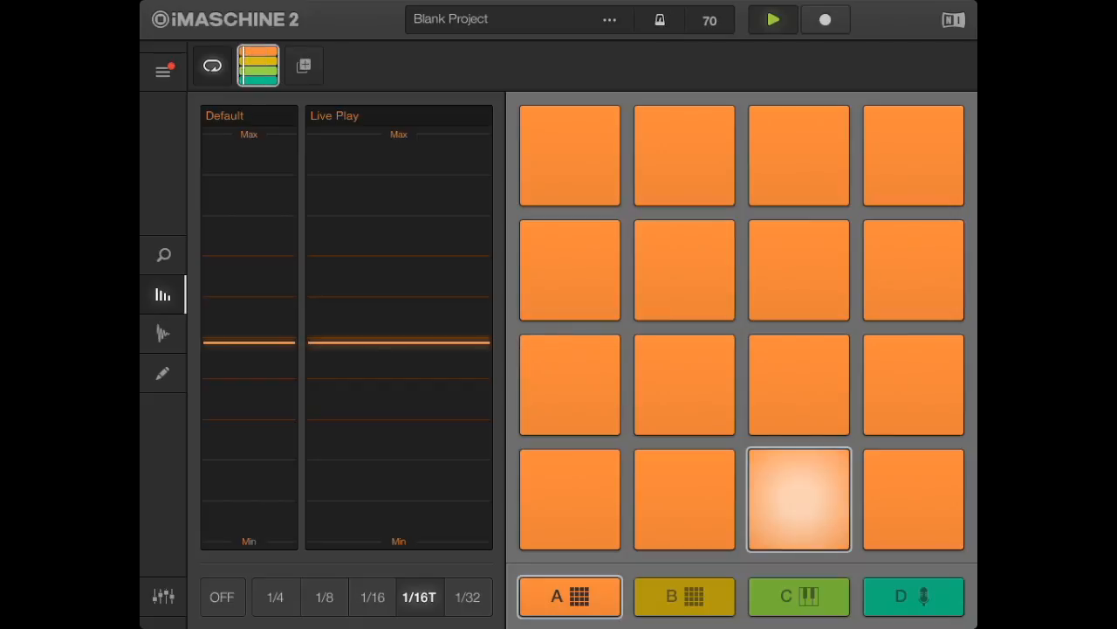
pyautogui.click(798, 498)
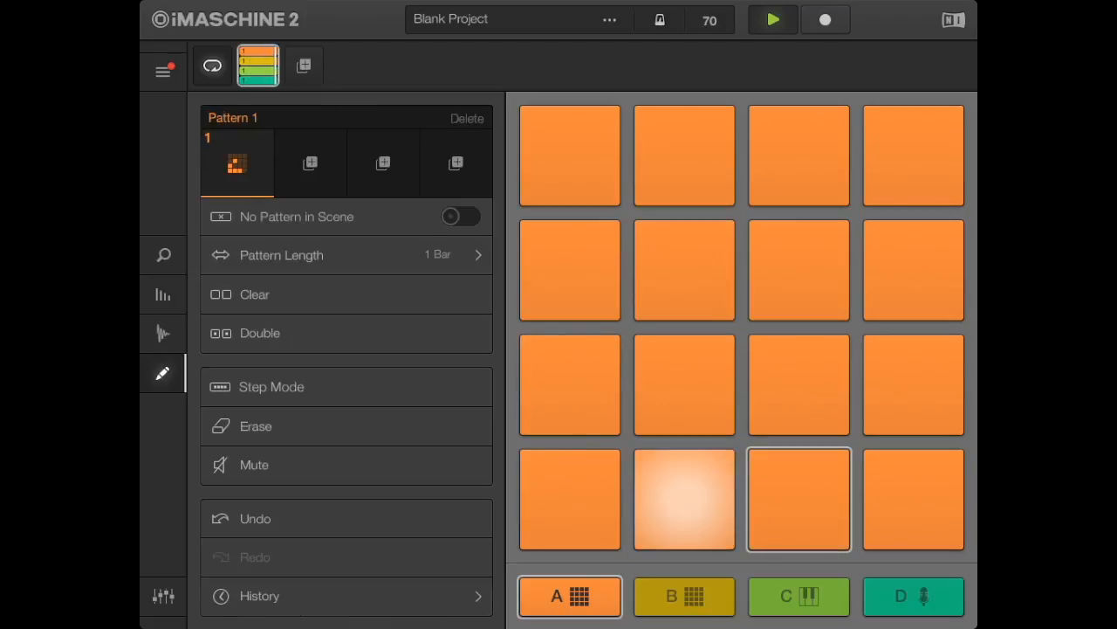
# Duplicate Pattern 1 into Pattern 2 and record extra drum hits into it
pyautogui.click(310, 163)
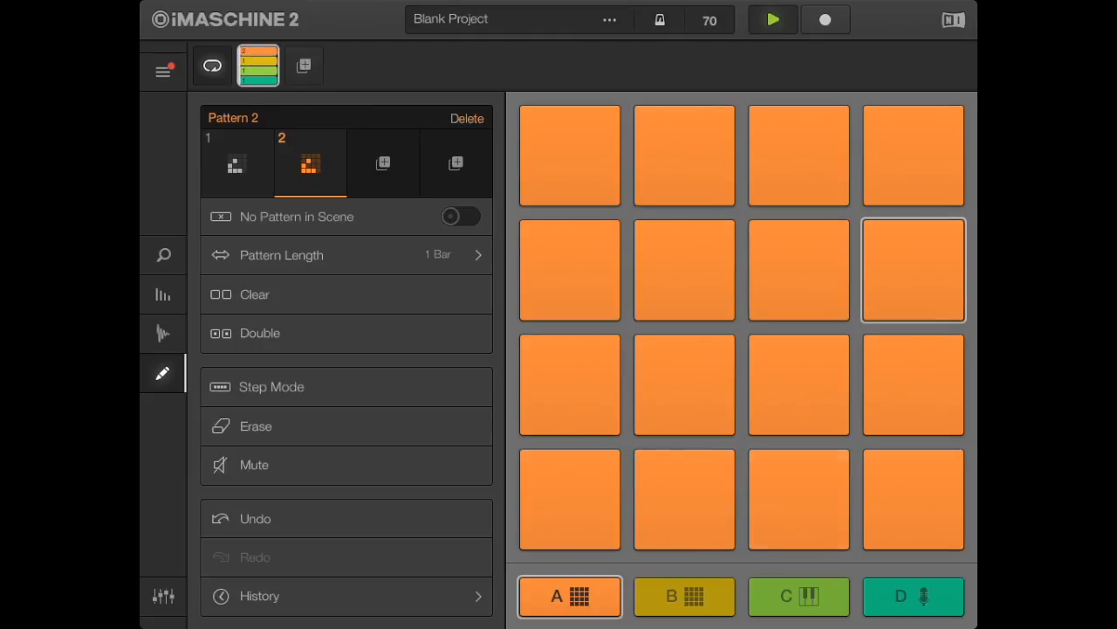
pyautogui.click(799, 499)
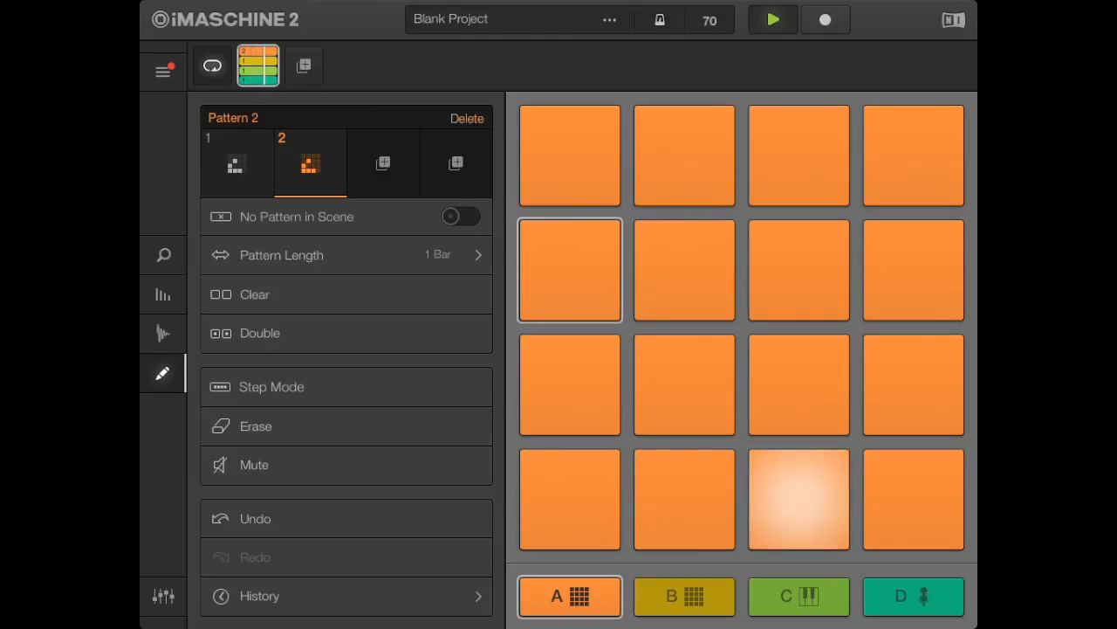
pyautogui.click(797, 498)
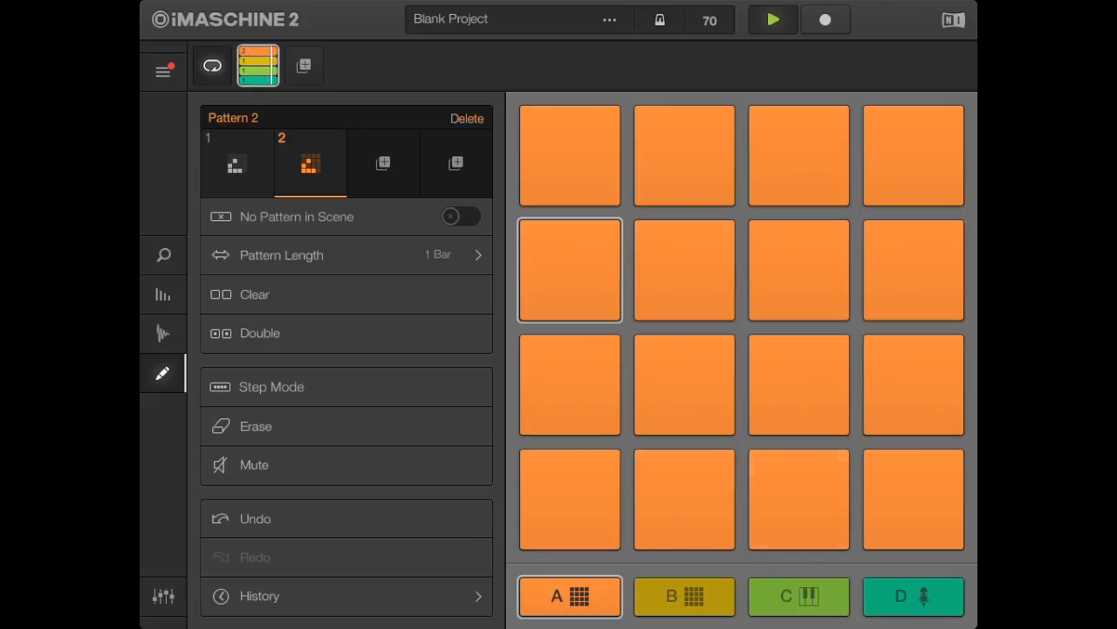
pyautogui.click(825, 19)
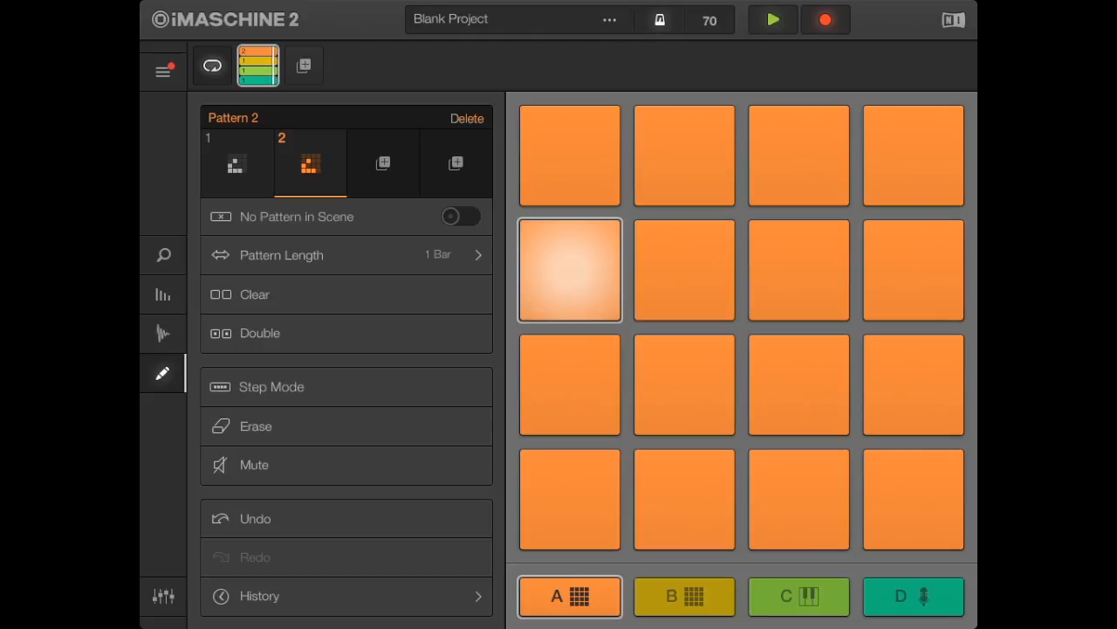
pyautogui.click(569, 270)
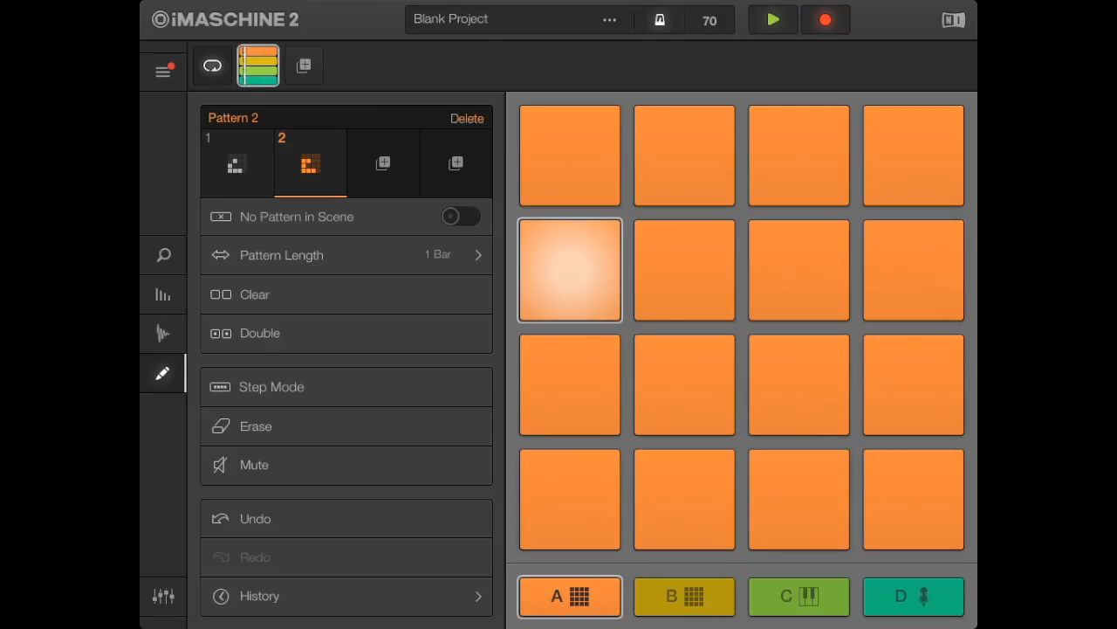
pyautogui.click(798, 498)
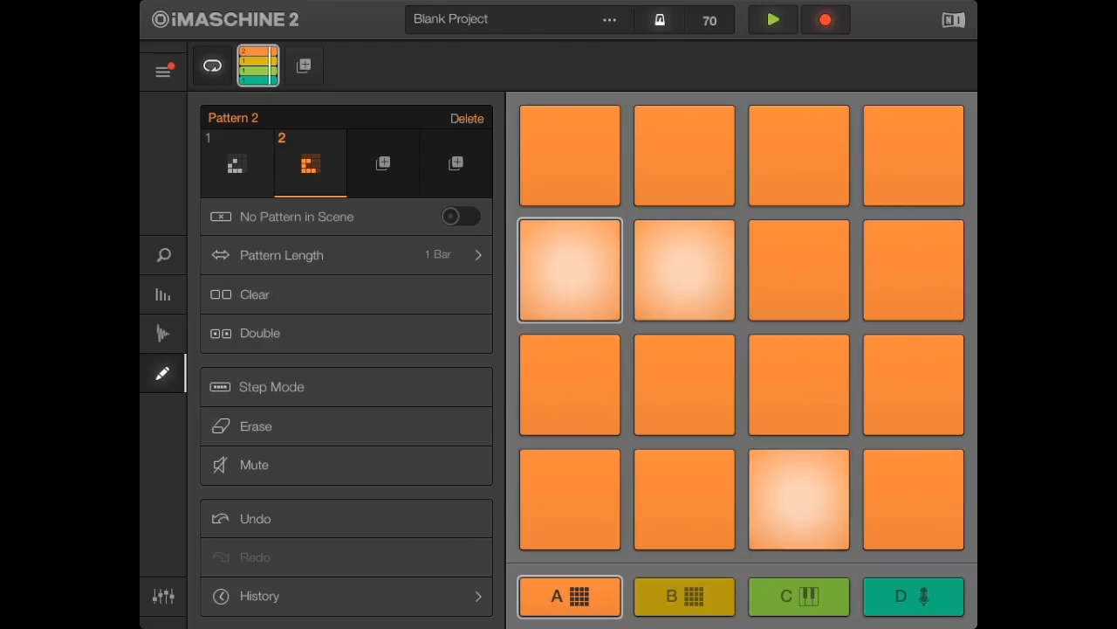
# Switch between Patterns 1 and 2 to compare them, ending on Pattern 1
pyautogui.click(237, 163)
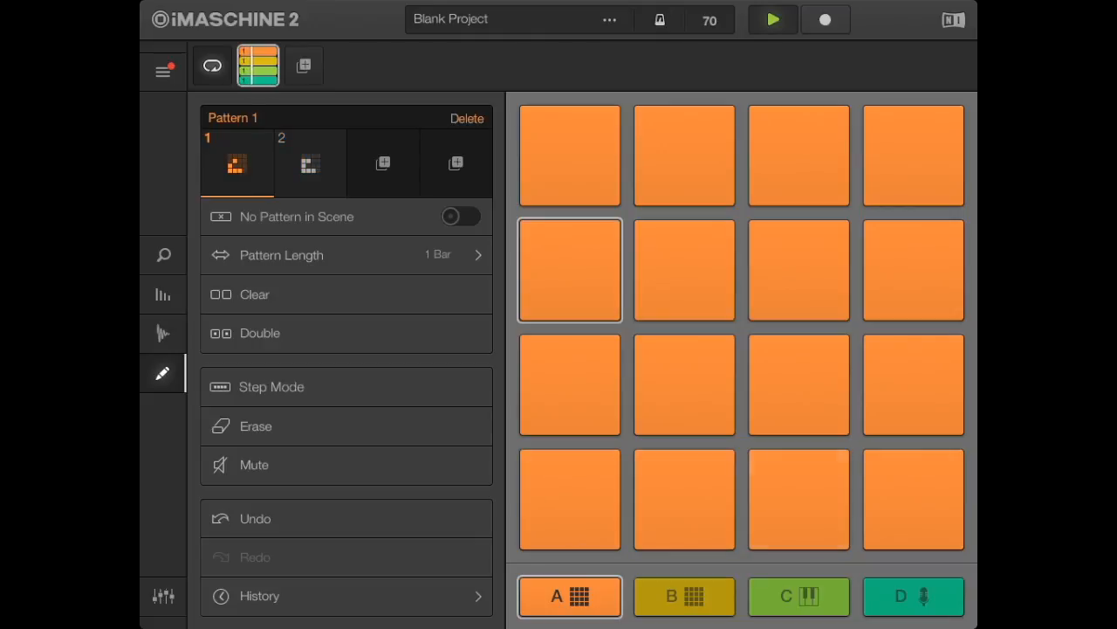
pyautogui.click(797, 498)
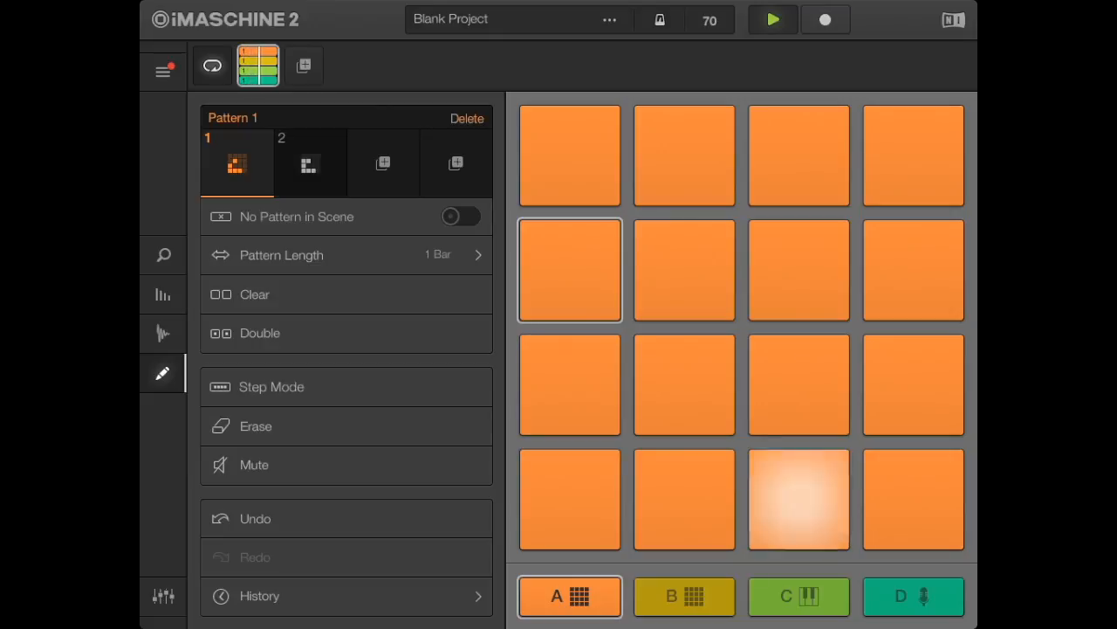
pyautogui.click(308, 163)
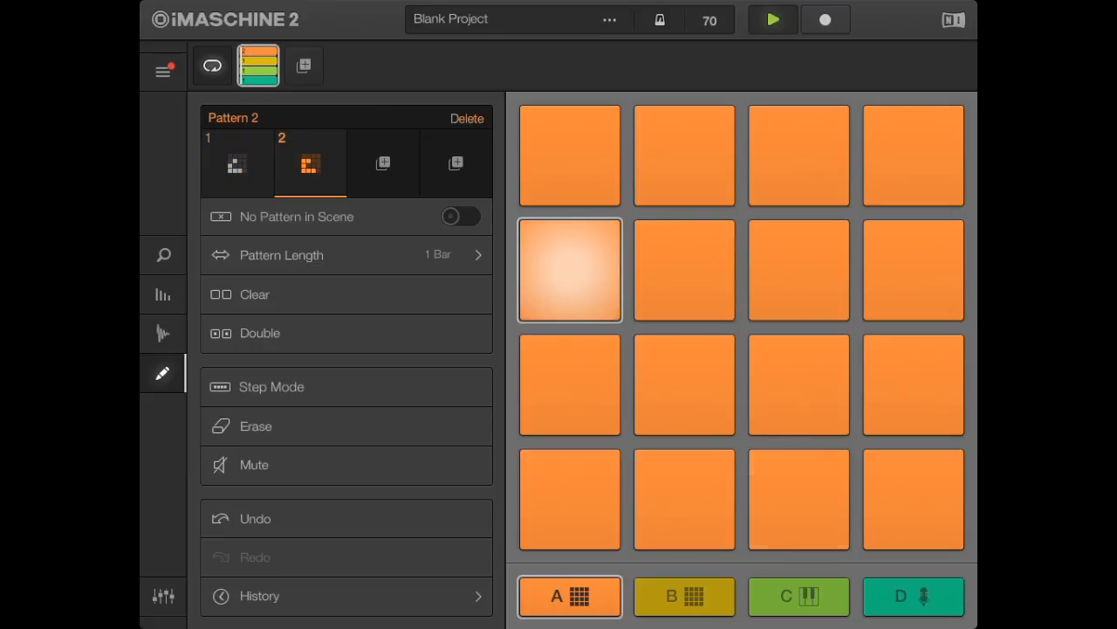
pyautogui.click(235, 164)
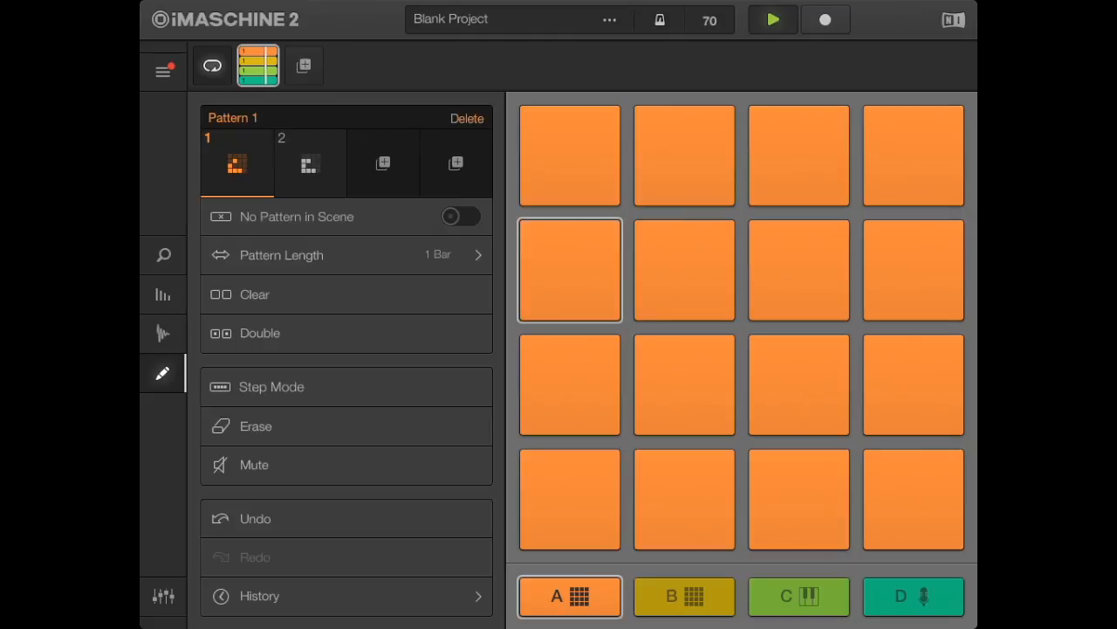